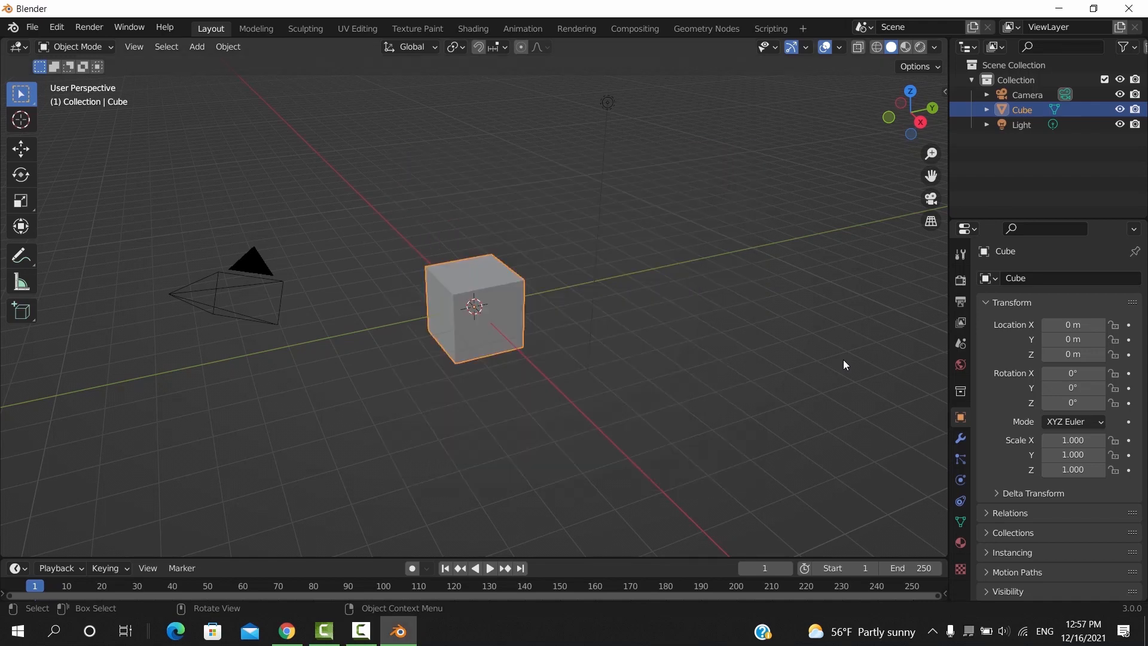
Filter the Preferences add-ons list by 'arch', leaving only Archimesh listed
click(57, 27)
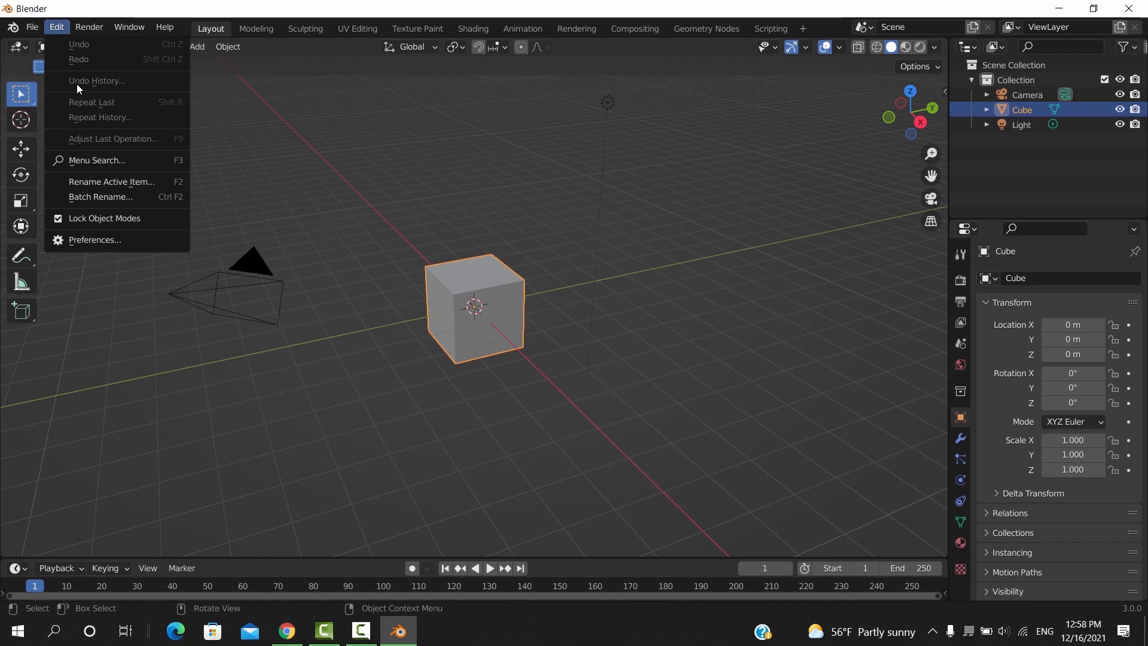
click(93, 239)
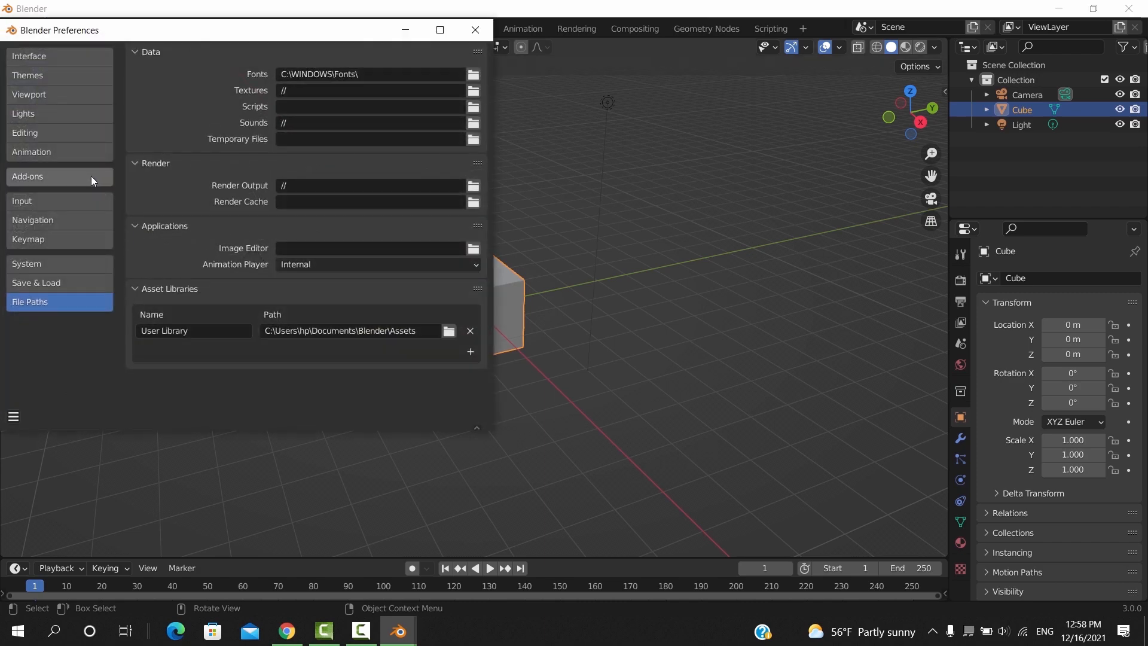
click(27, 177)
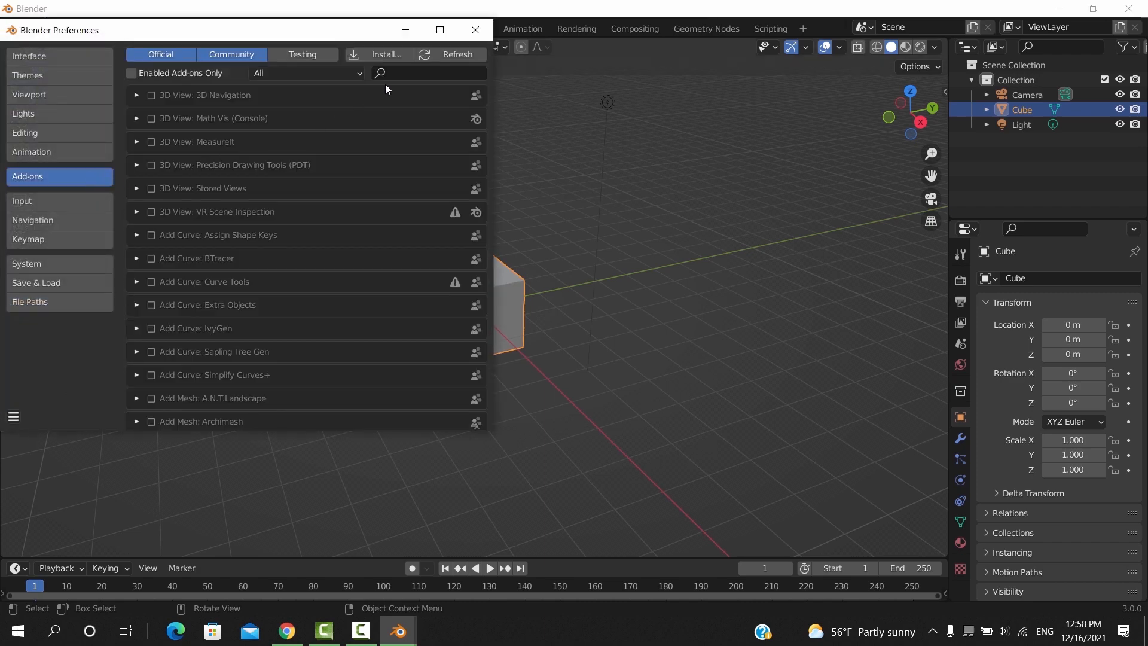
text(arch)
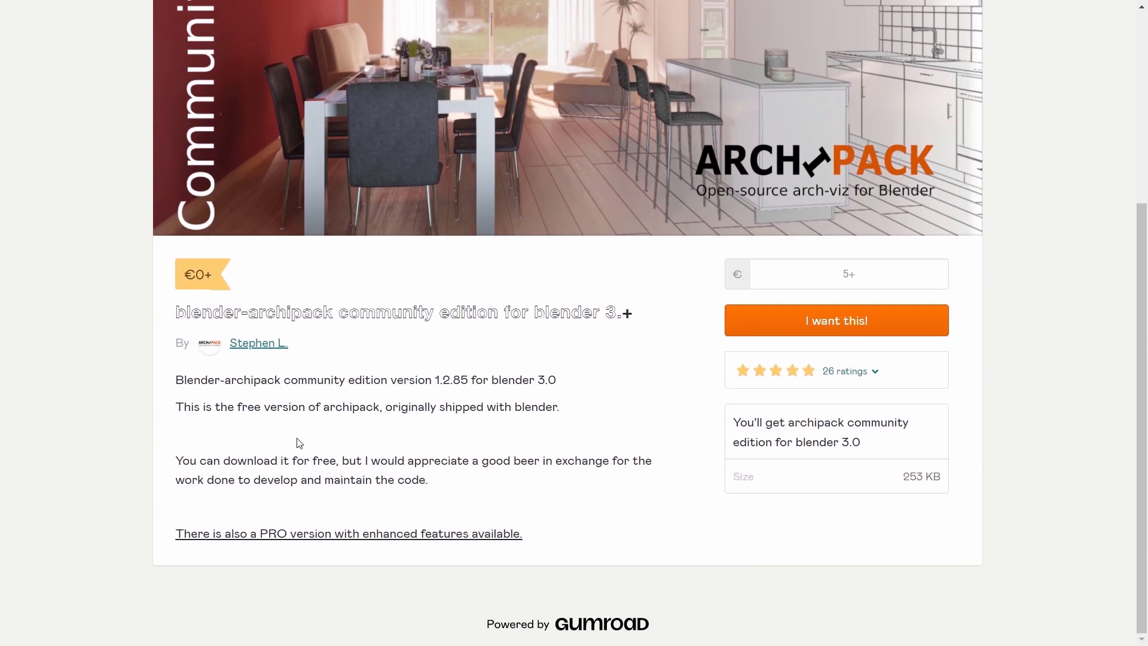
Set the Gumroad price to 0 and claim the free Archipack community edition
double_click(185, 461)
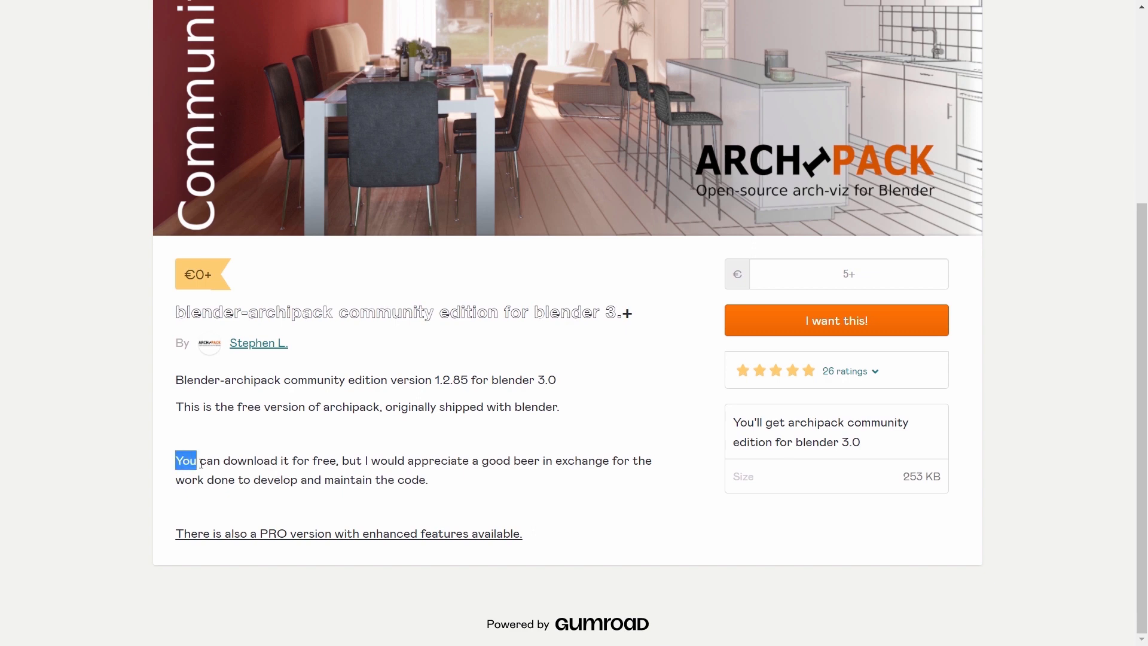
drag(187, 460, 335, 461)
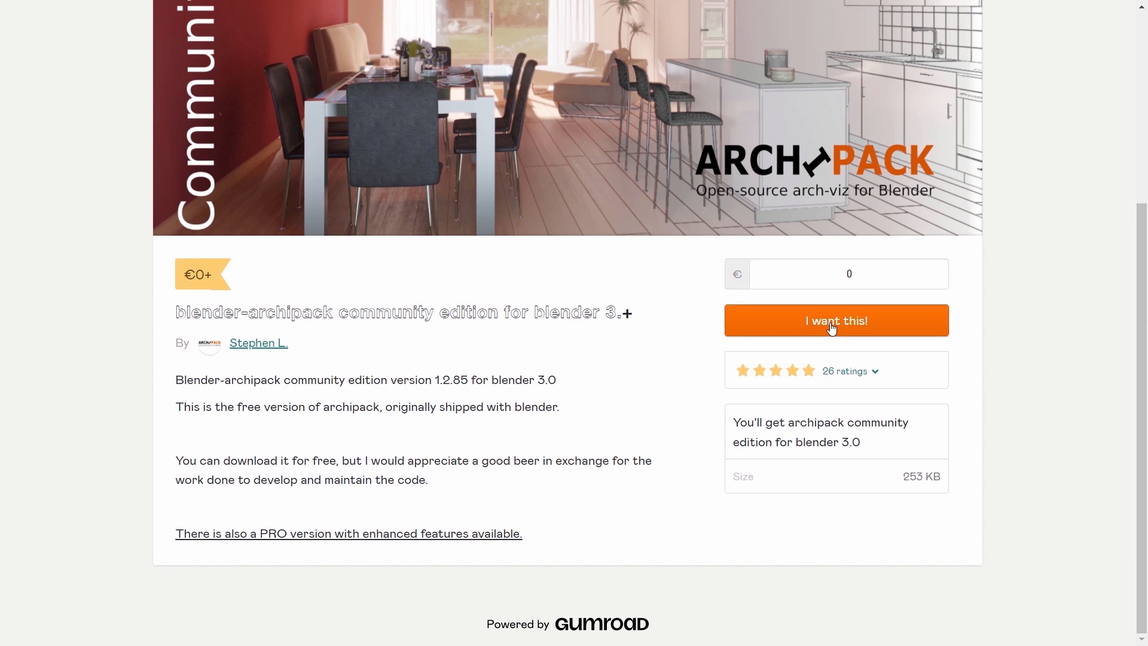
click(836, 321)
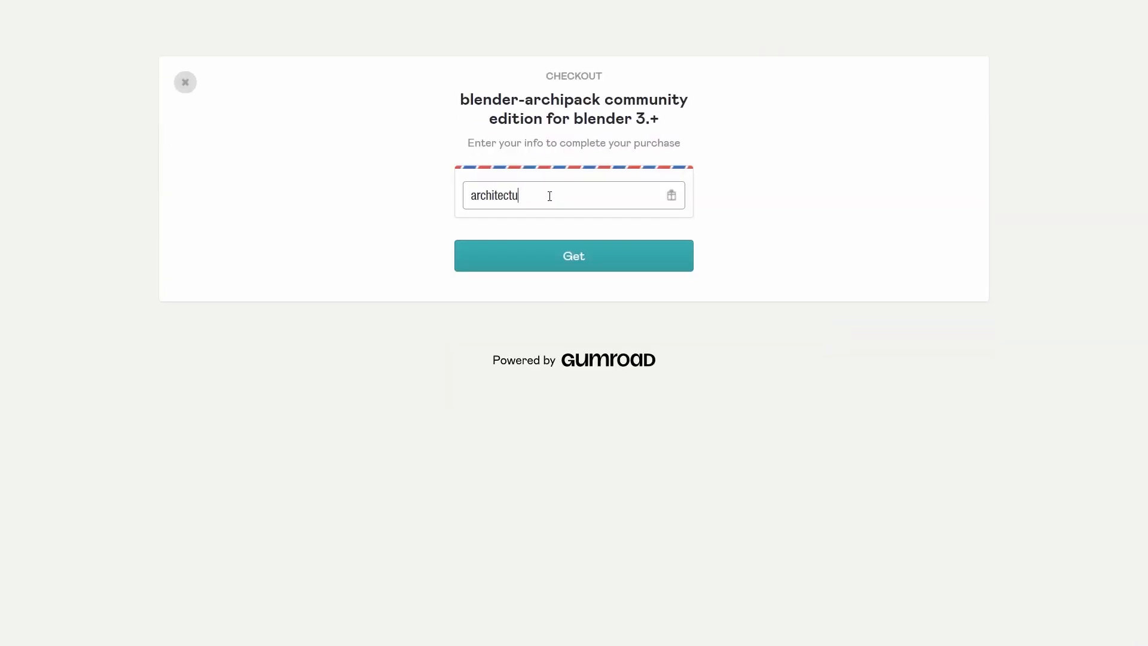
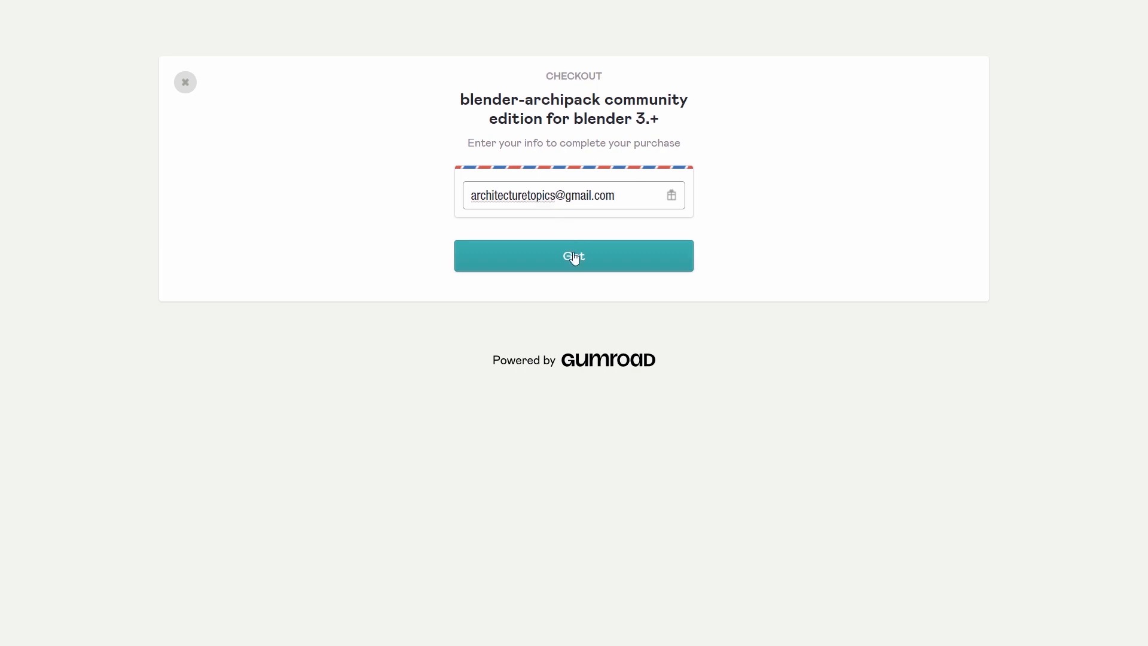
click(574, 256)
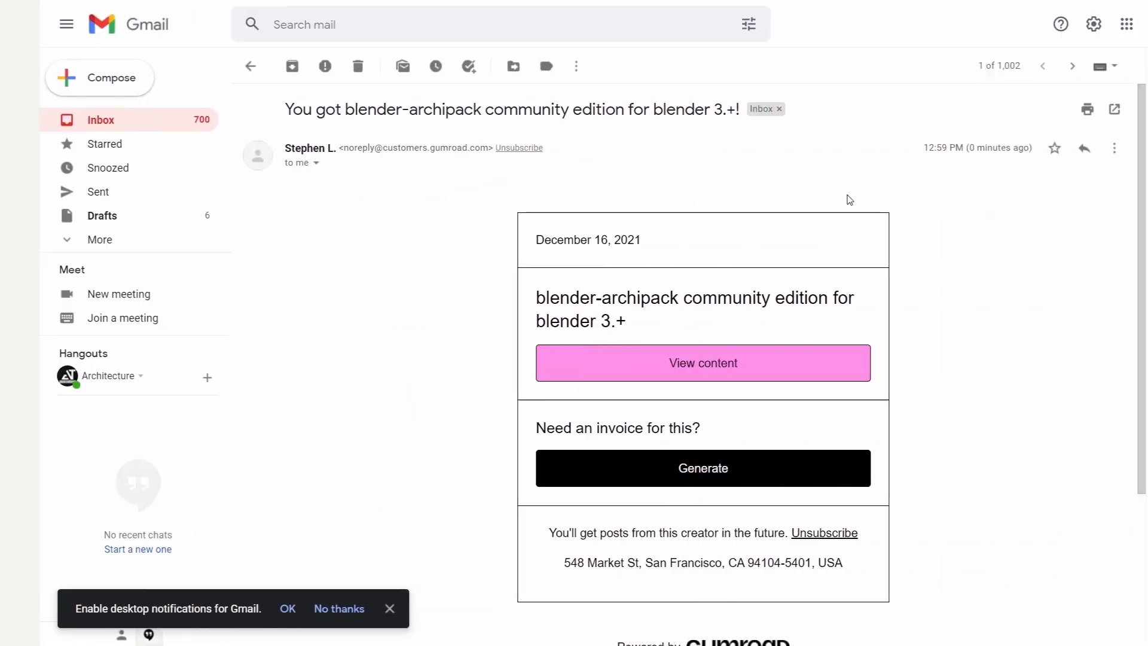
click(701, 362)
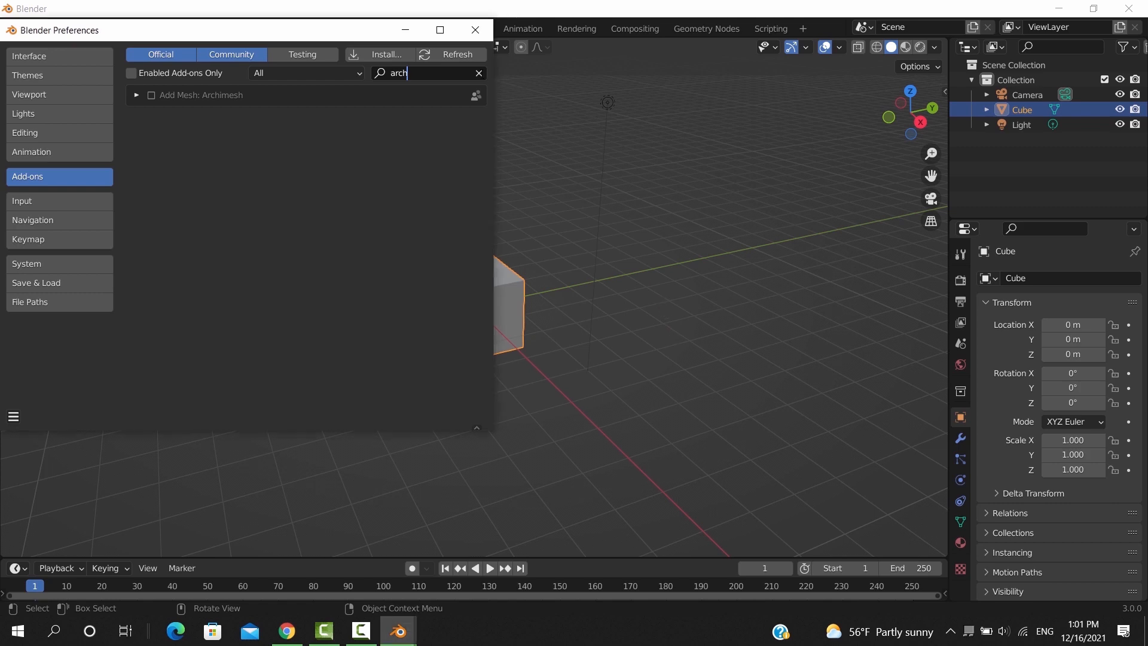
Install the Archipack add-on from the archipack.zip file
click(386, 53)
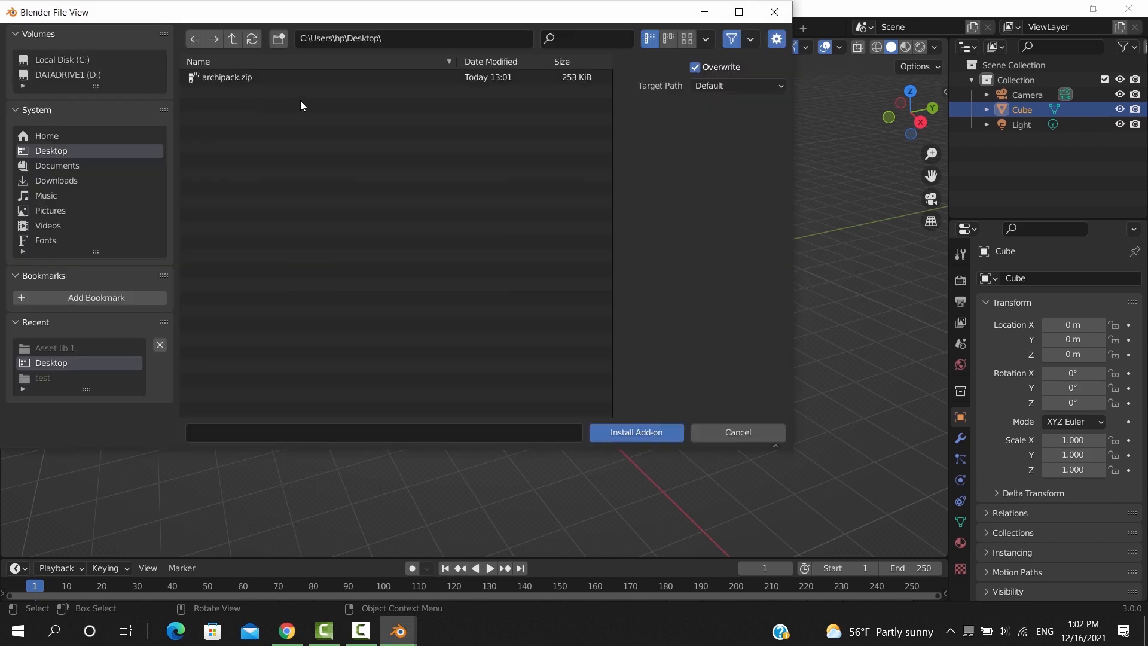
click(227, 76)
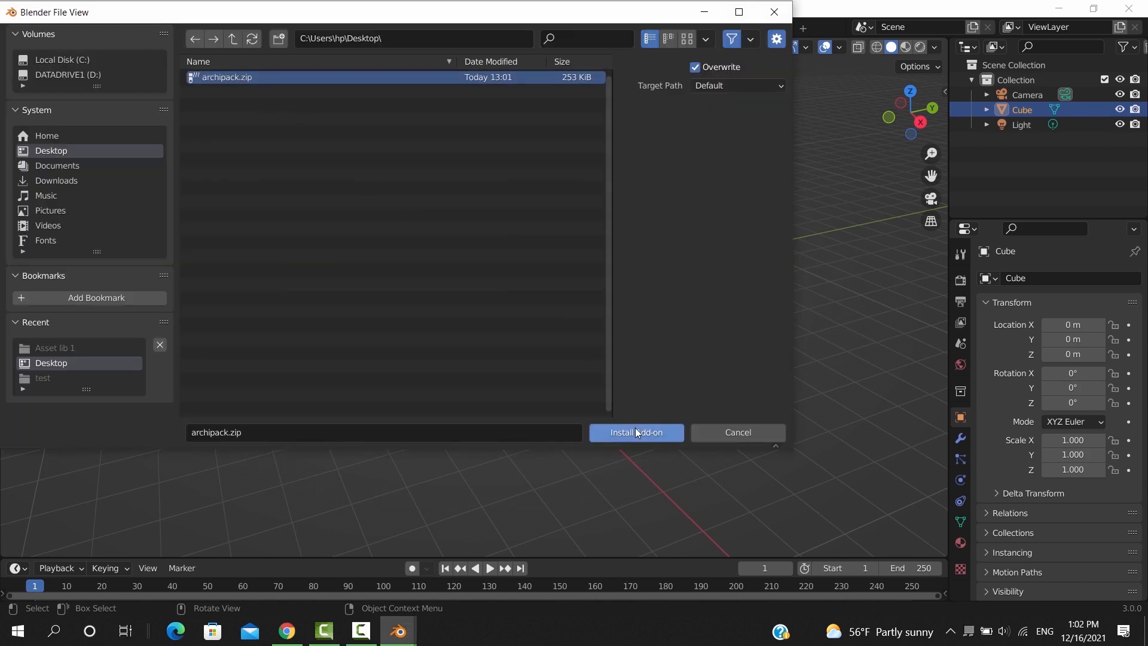
click(635, 431)
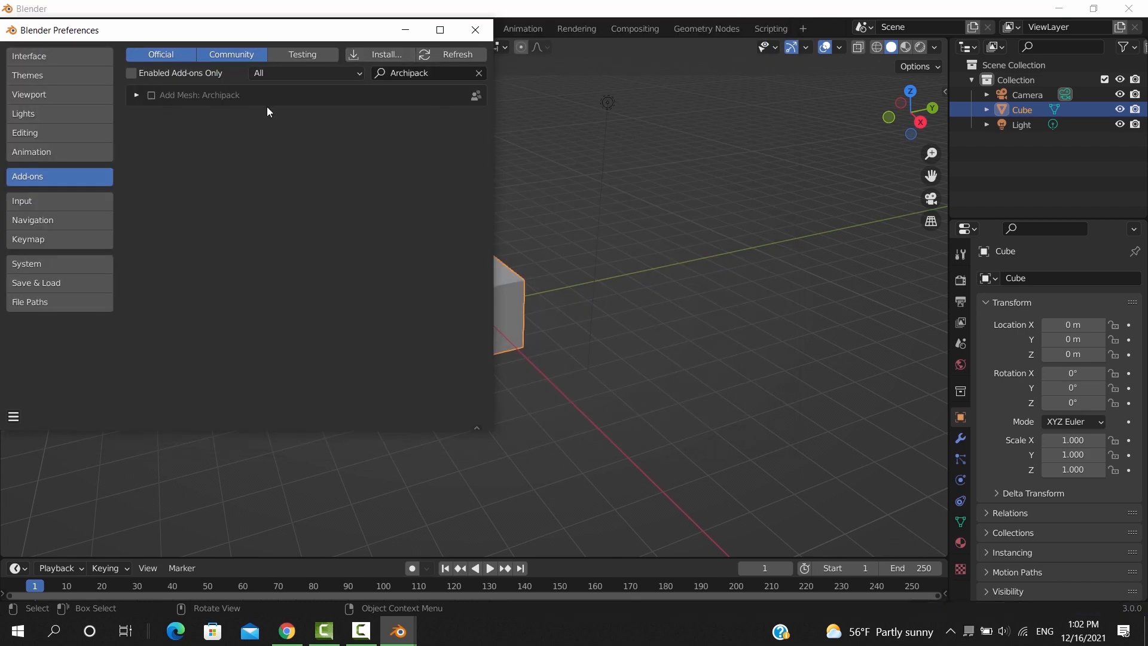
Enable Archipack and add an Archipack wall via Add > Mesh, bringing up the preset chooser
click(136, 97)
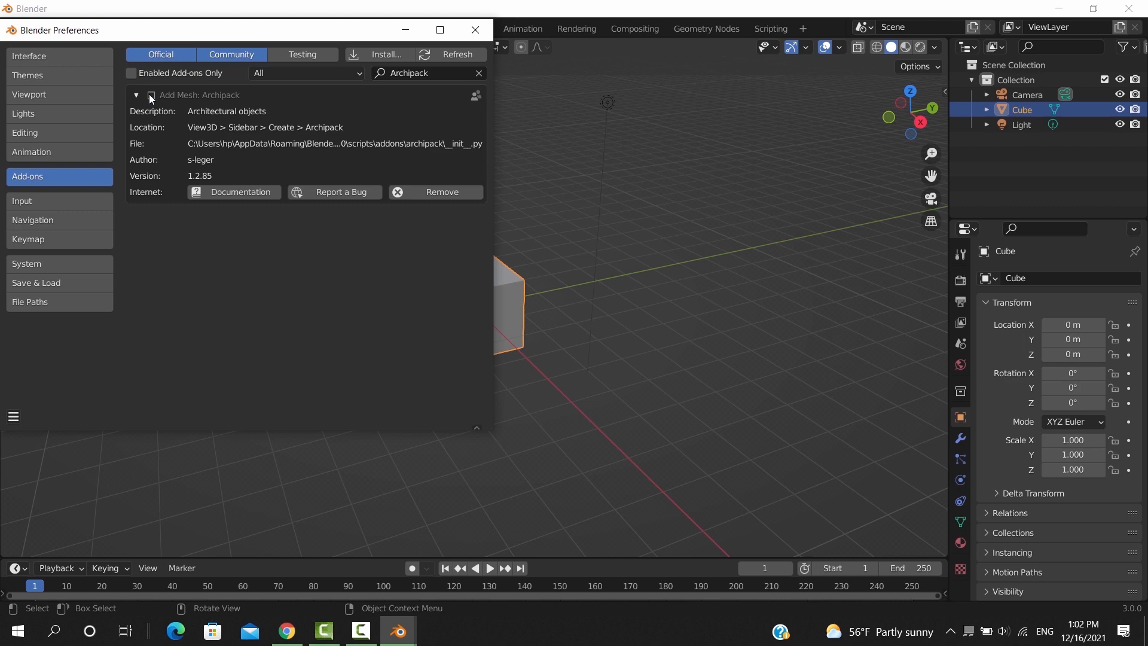
click(150, 94)
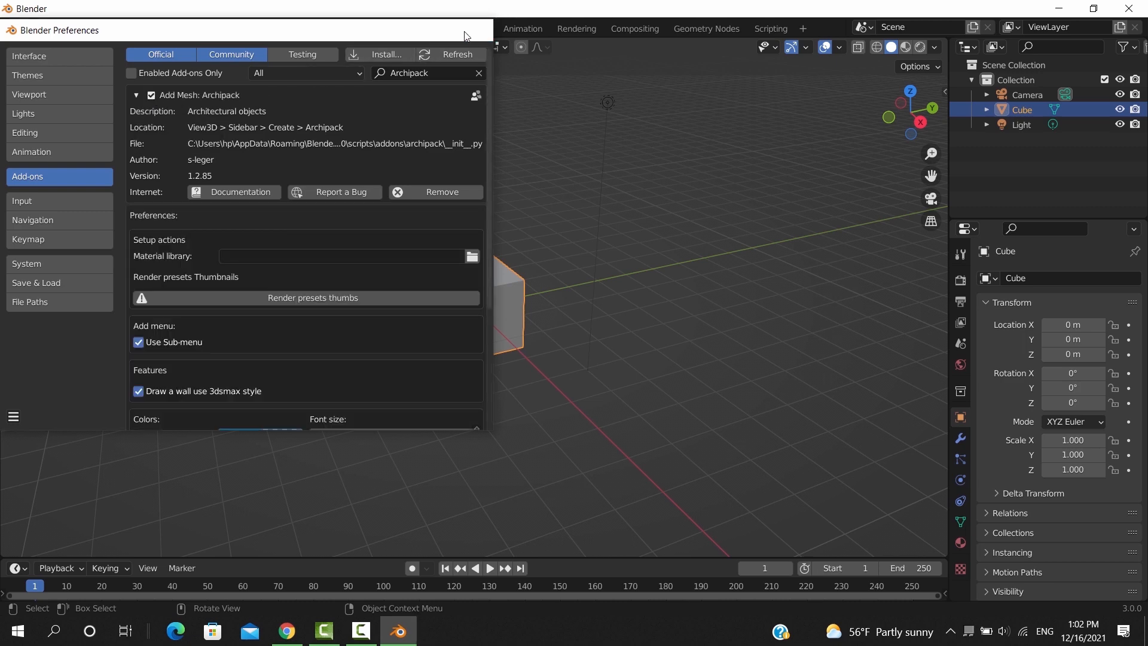
click(196, 47)
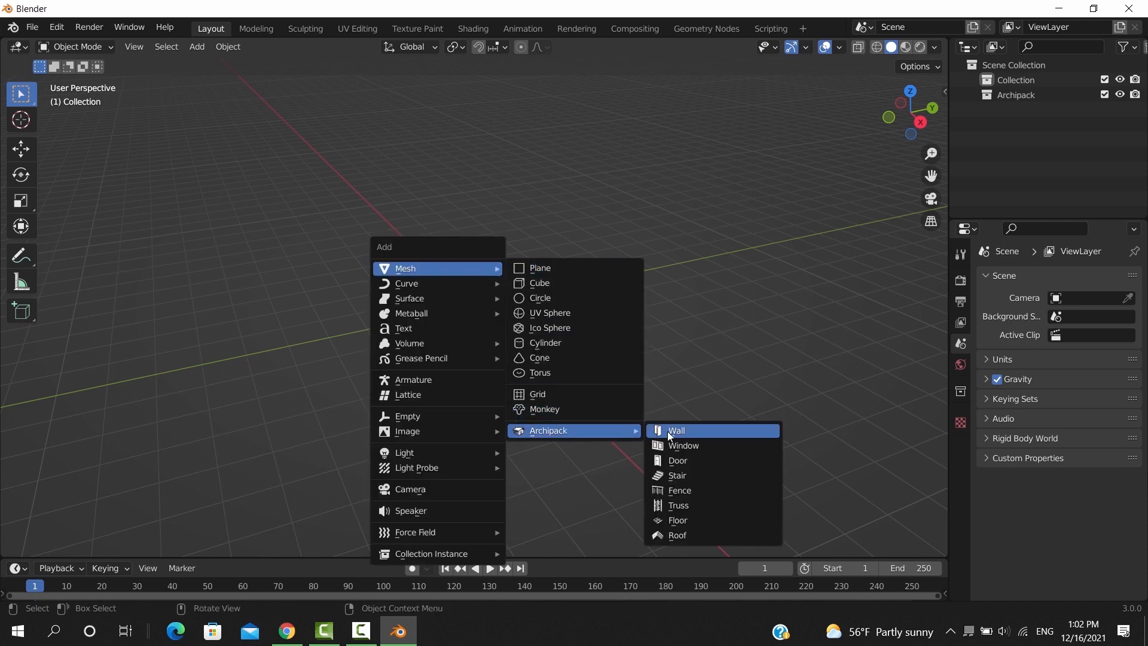
click(674, 431)
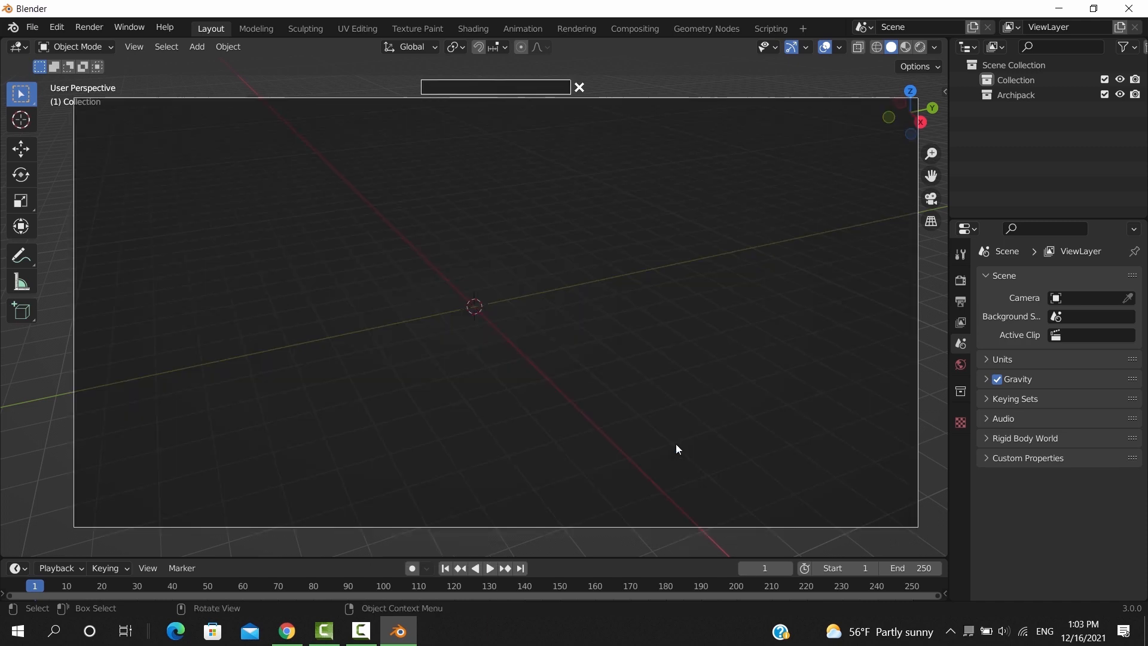
mouse_move(667, 422)
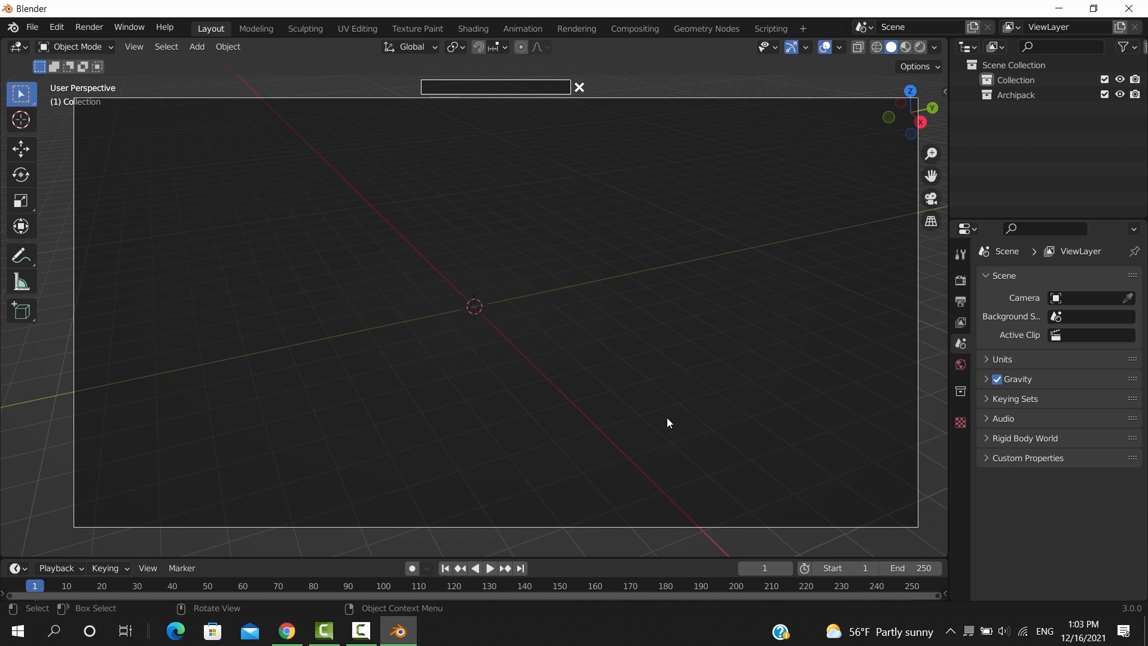
Render the Archipack preset thumbnails from its add-on preferences and confirm the prompt
click(57, 28)
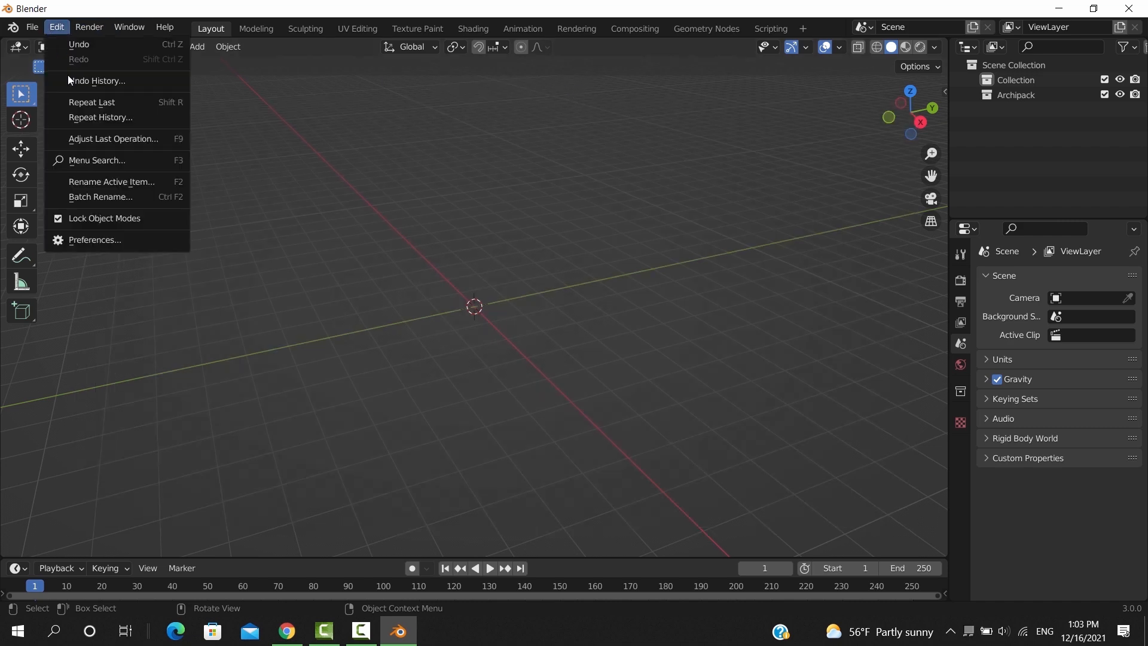
click(93, 239)
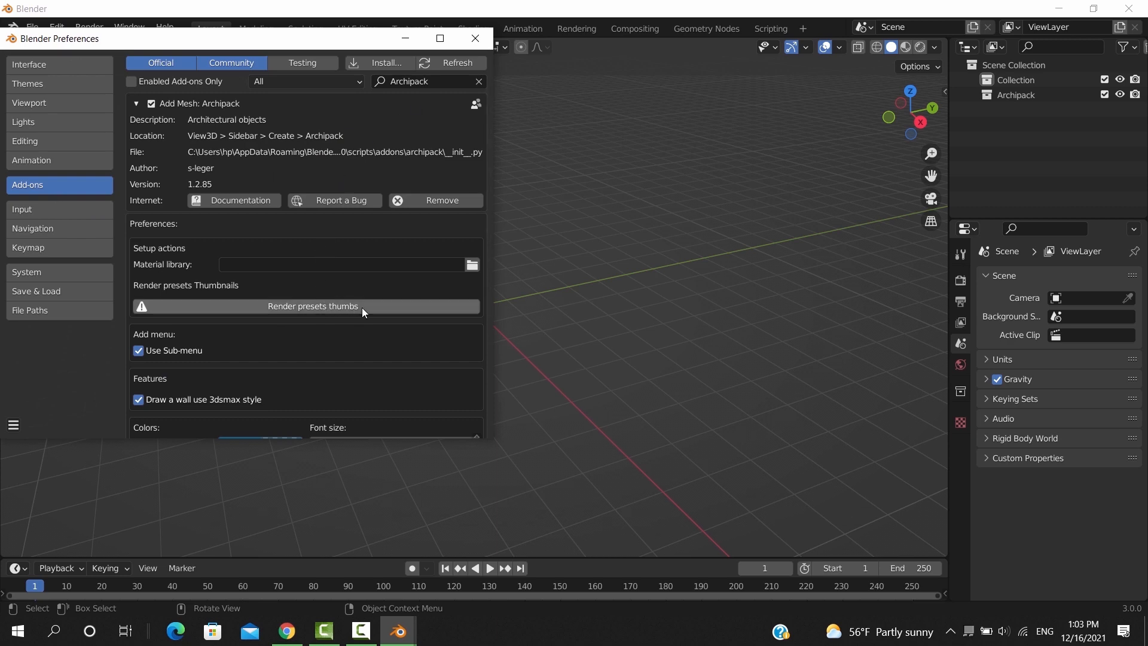
click(312, 305)
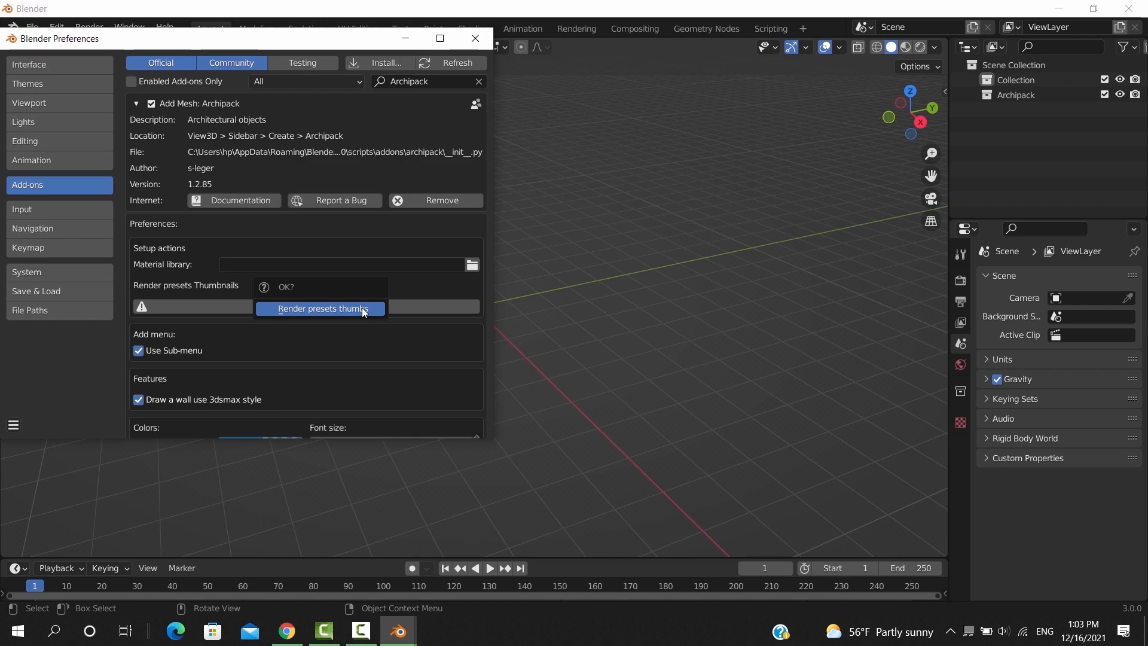
click(320, 307)
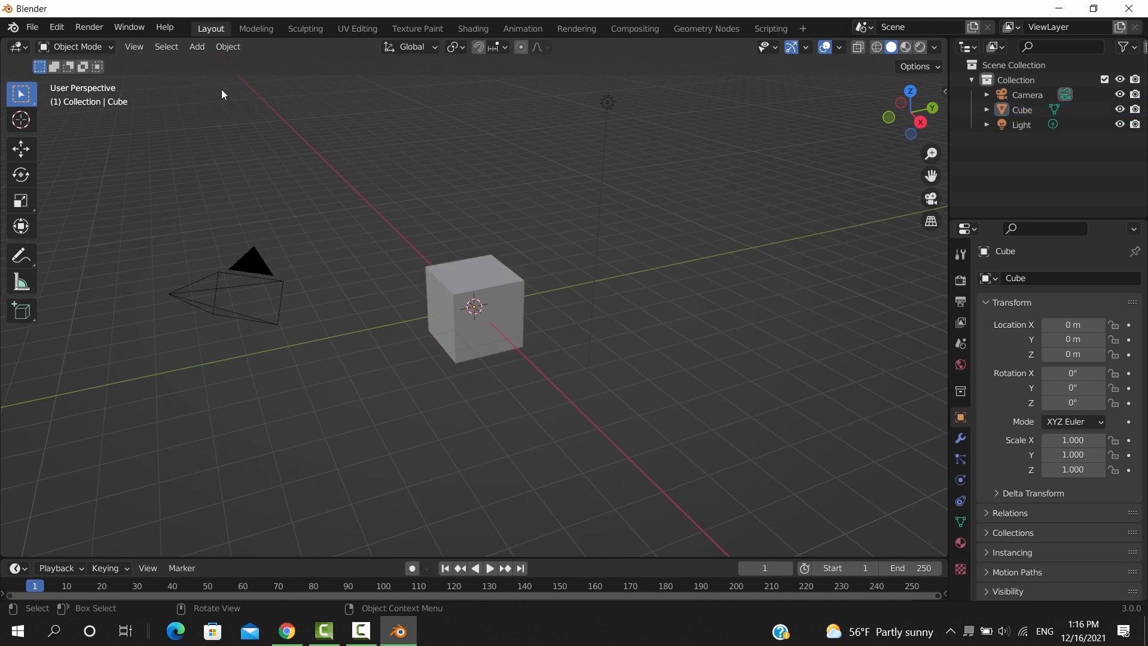
Place an Archipack window at the scene origin via Add > Mesh > Archipack > Window
click(196, 47)
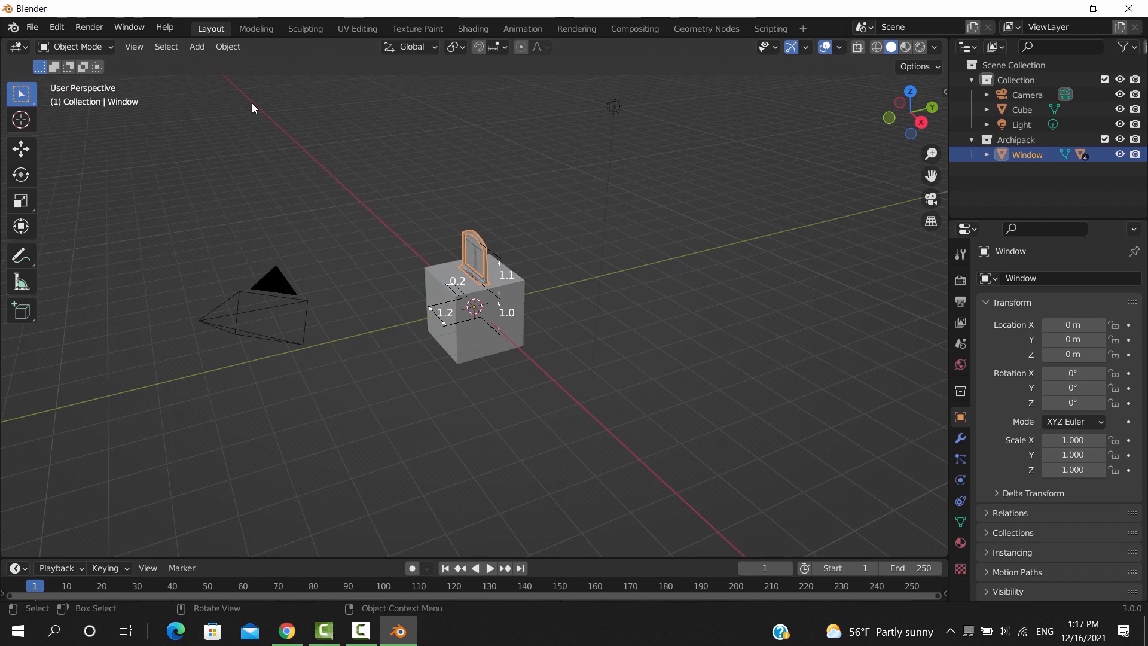
click(196, 47)
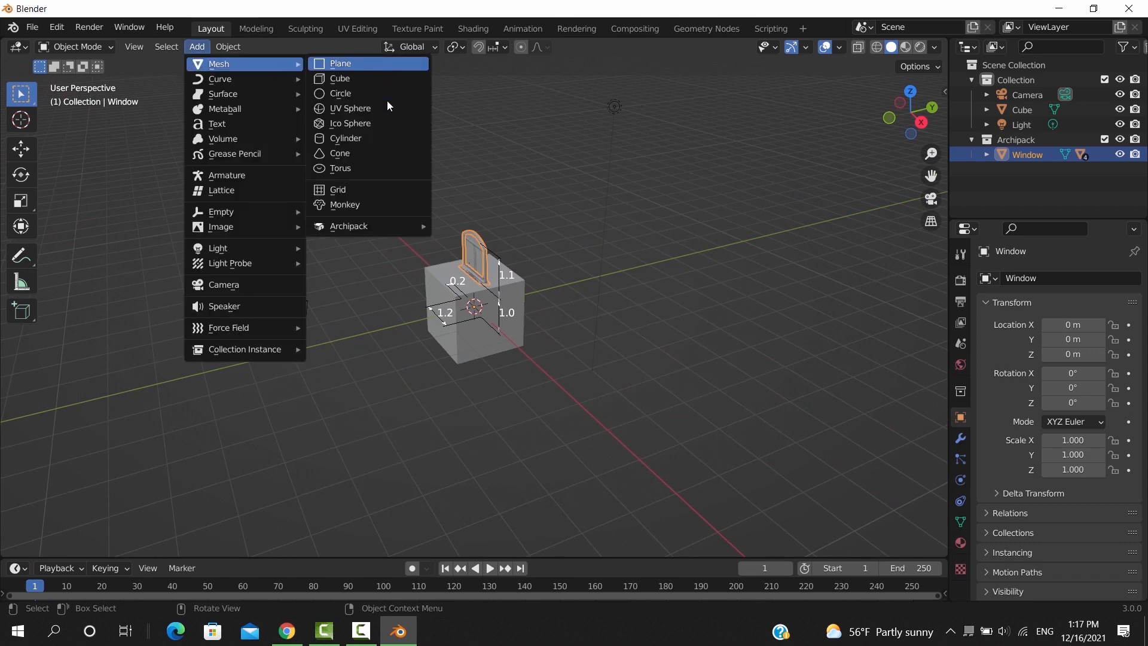